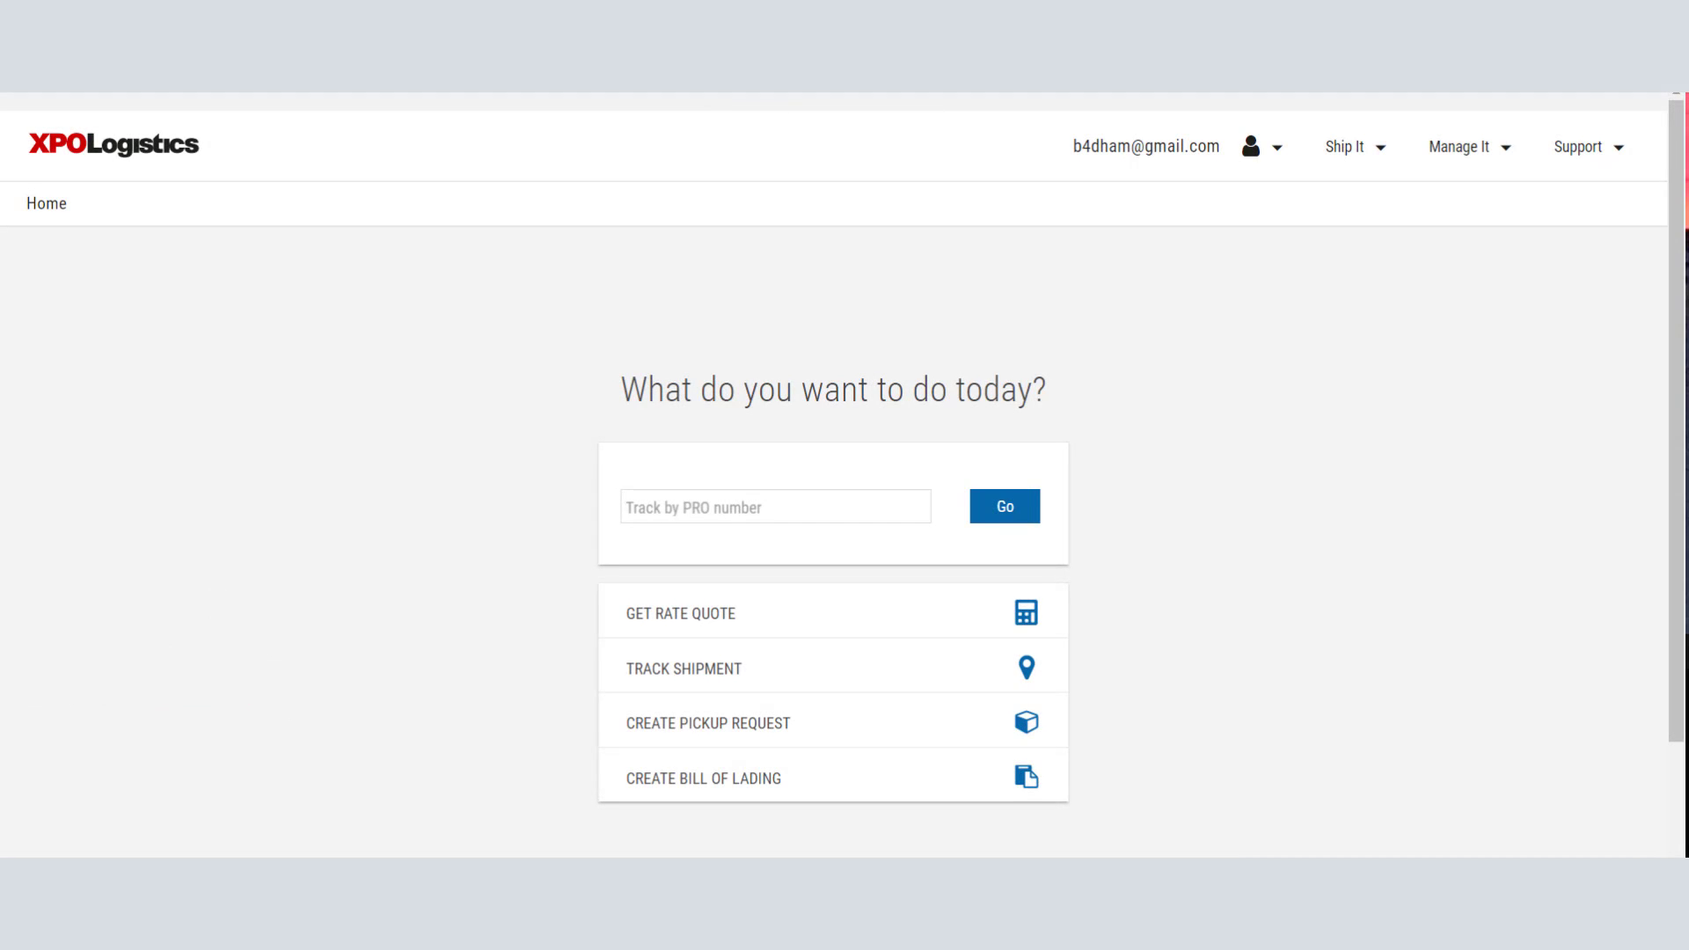
left_click(775, 507)
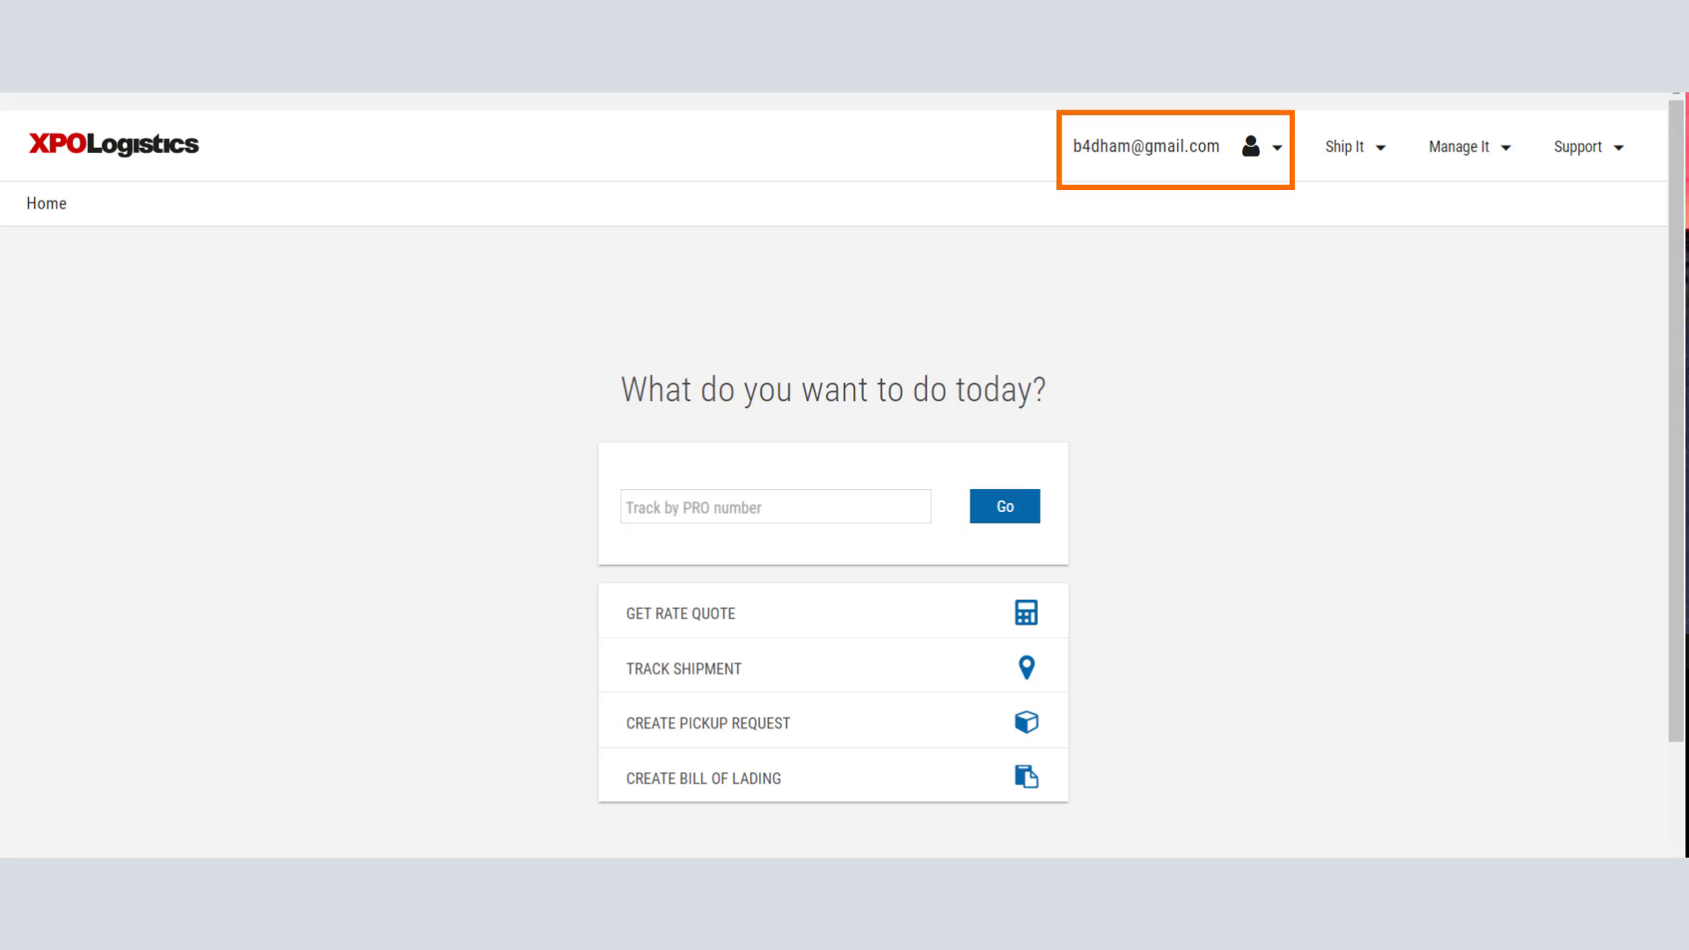
left_click(774, 507)
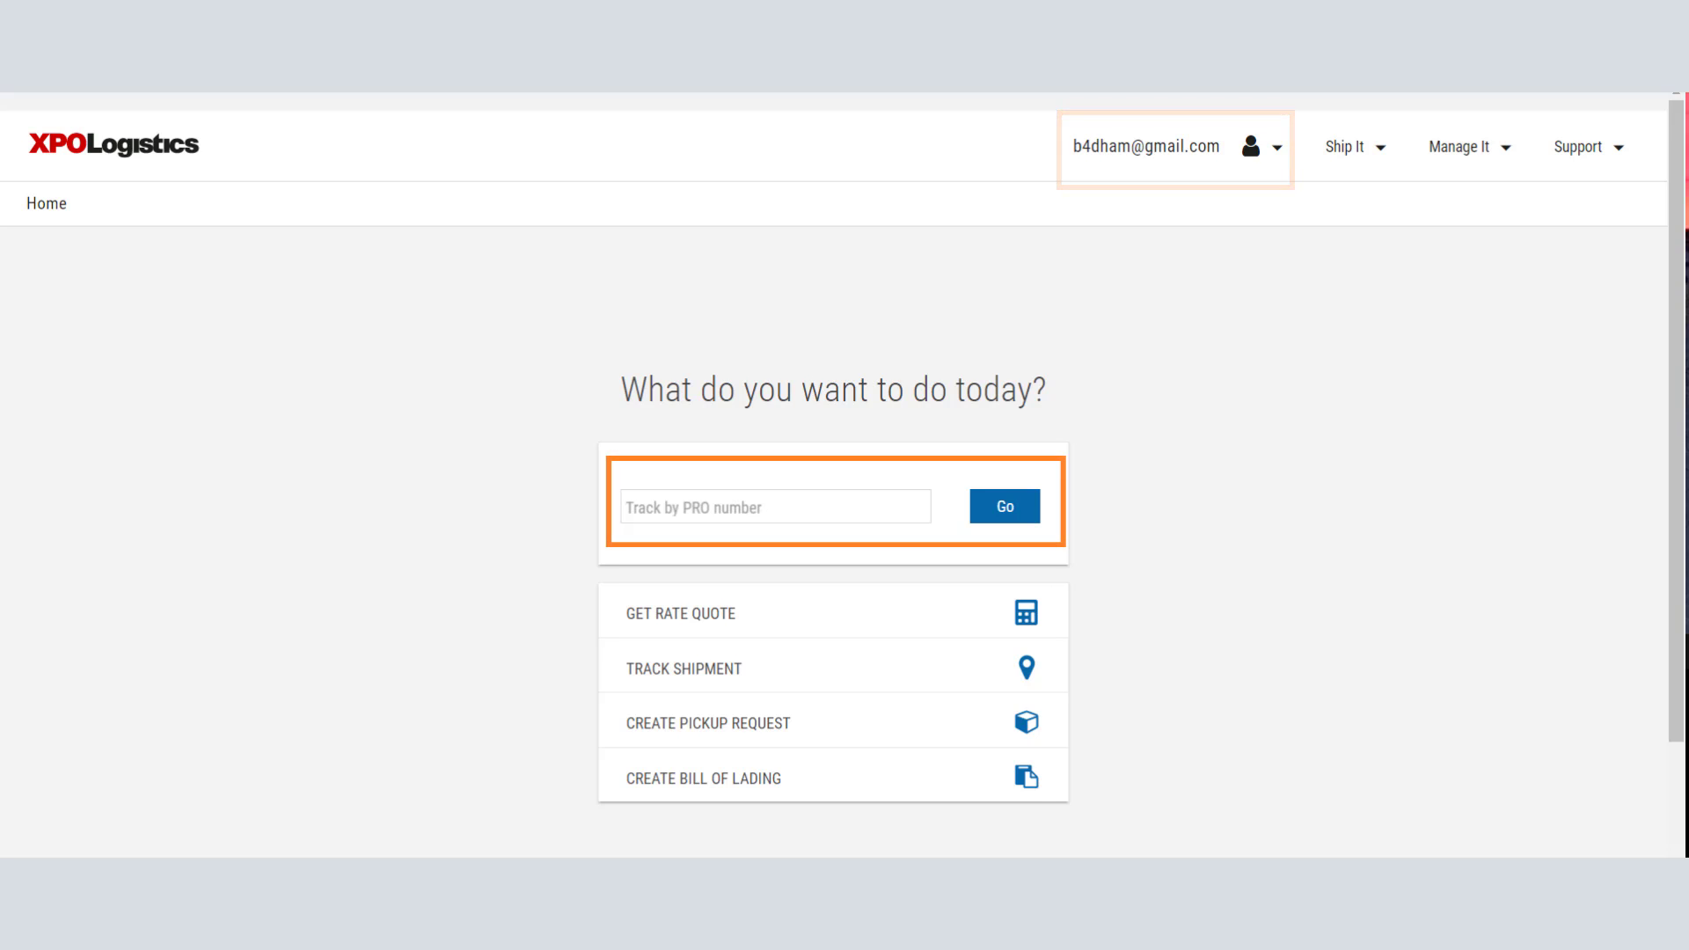
type("196892861")
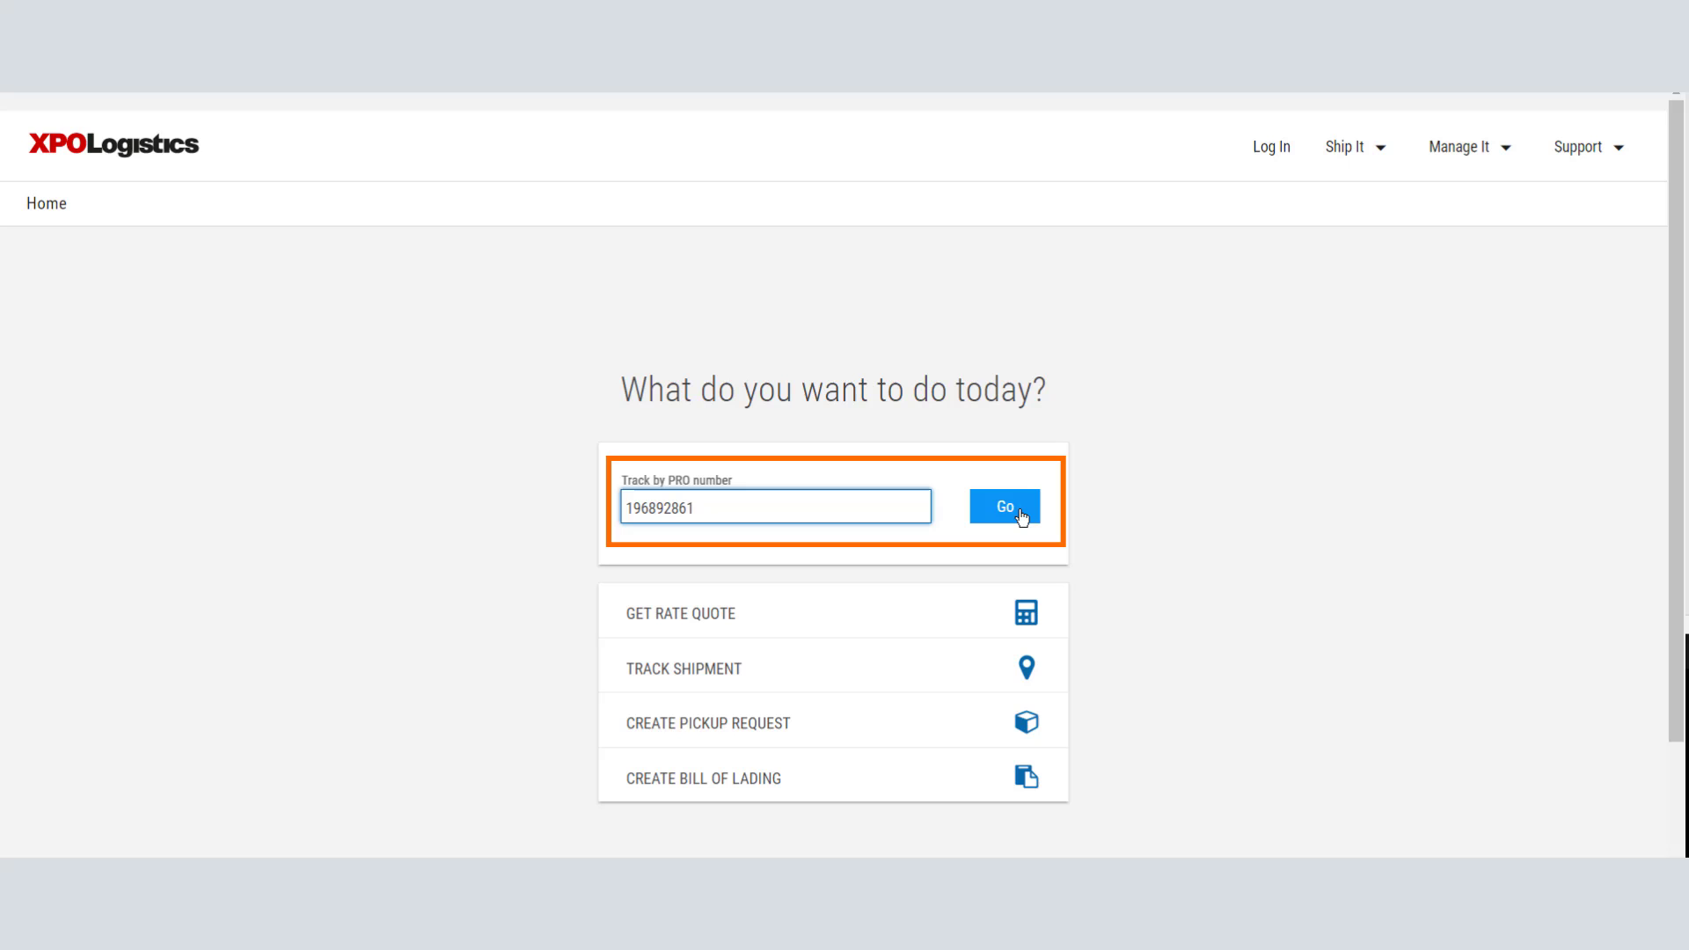
left_click(1002, 507)
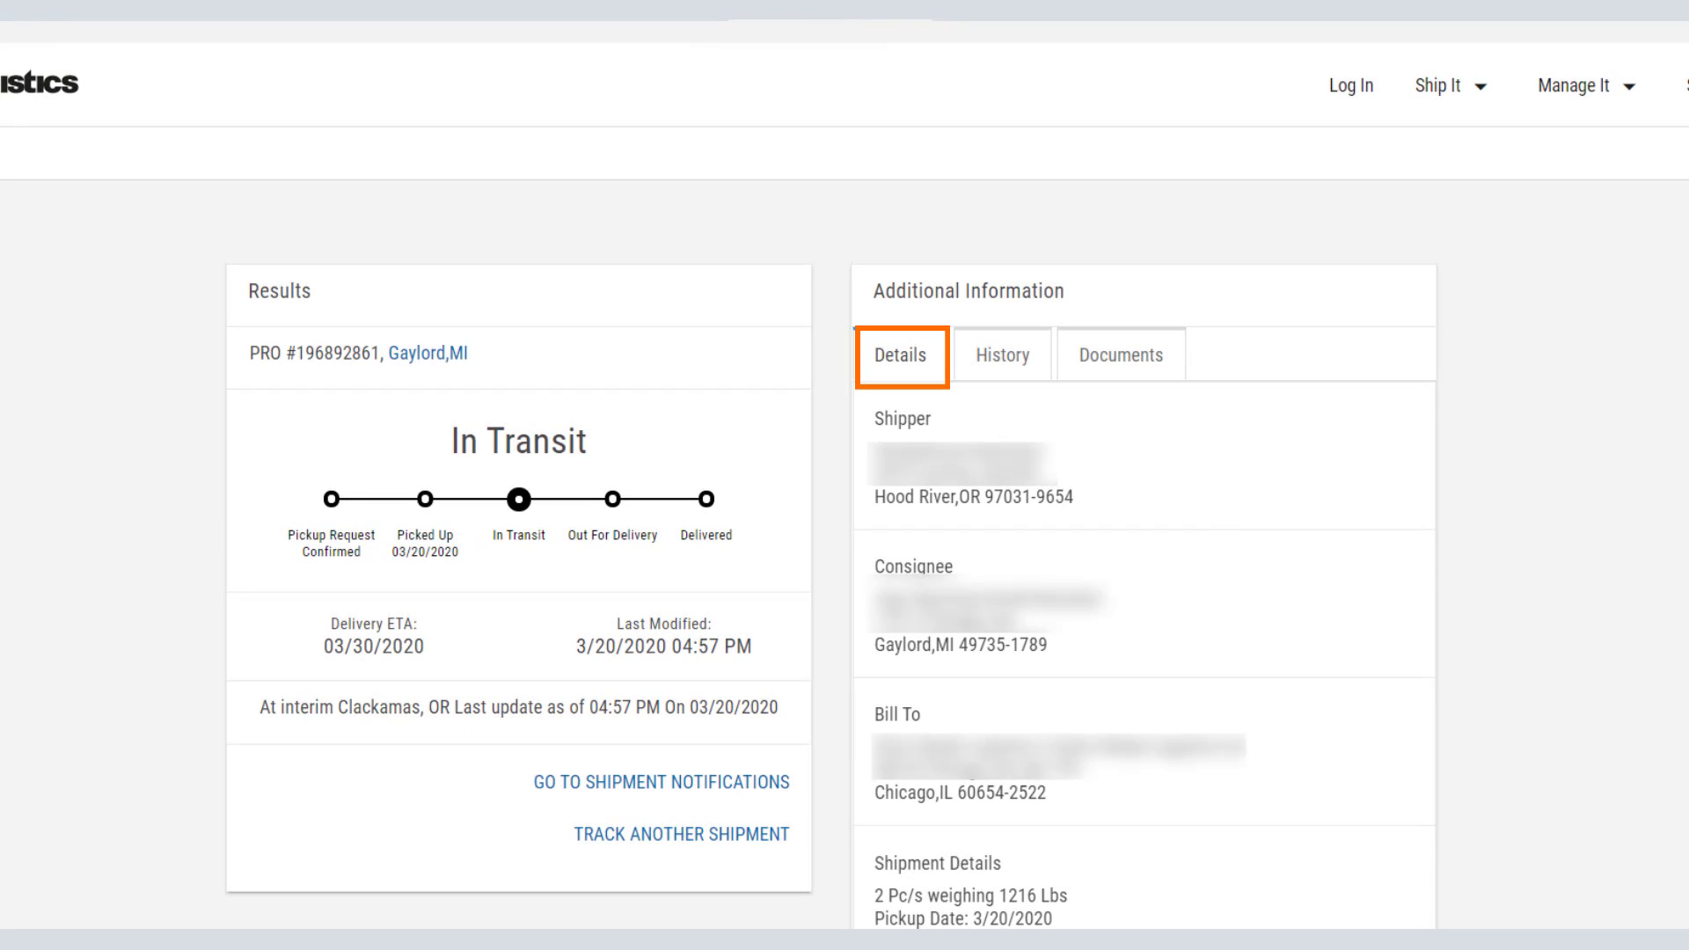
Step: Review the shipment's Details and full History event list, then return to the home page
scroll("down", 3)
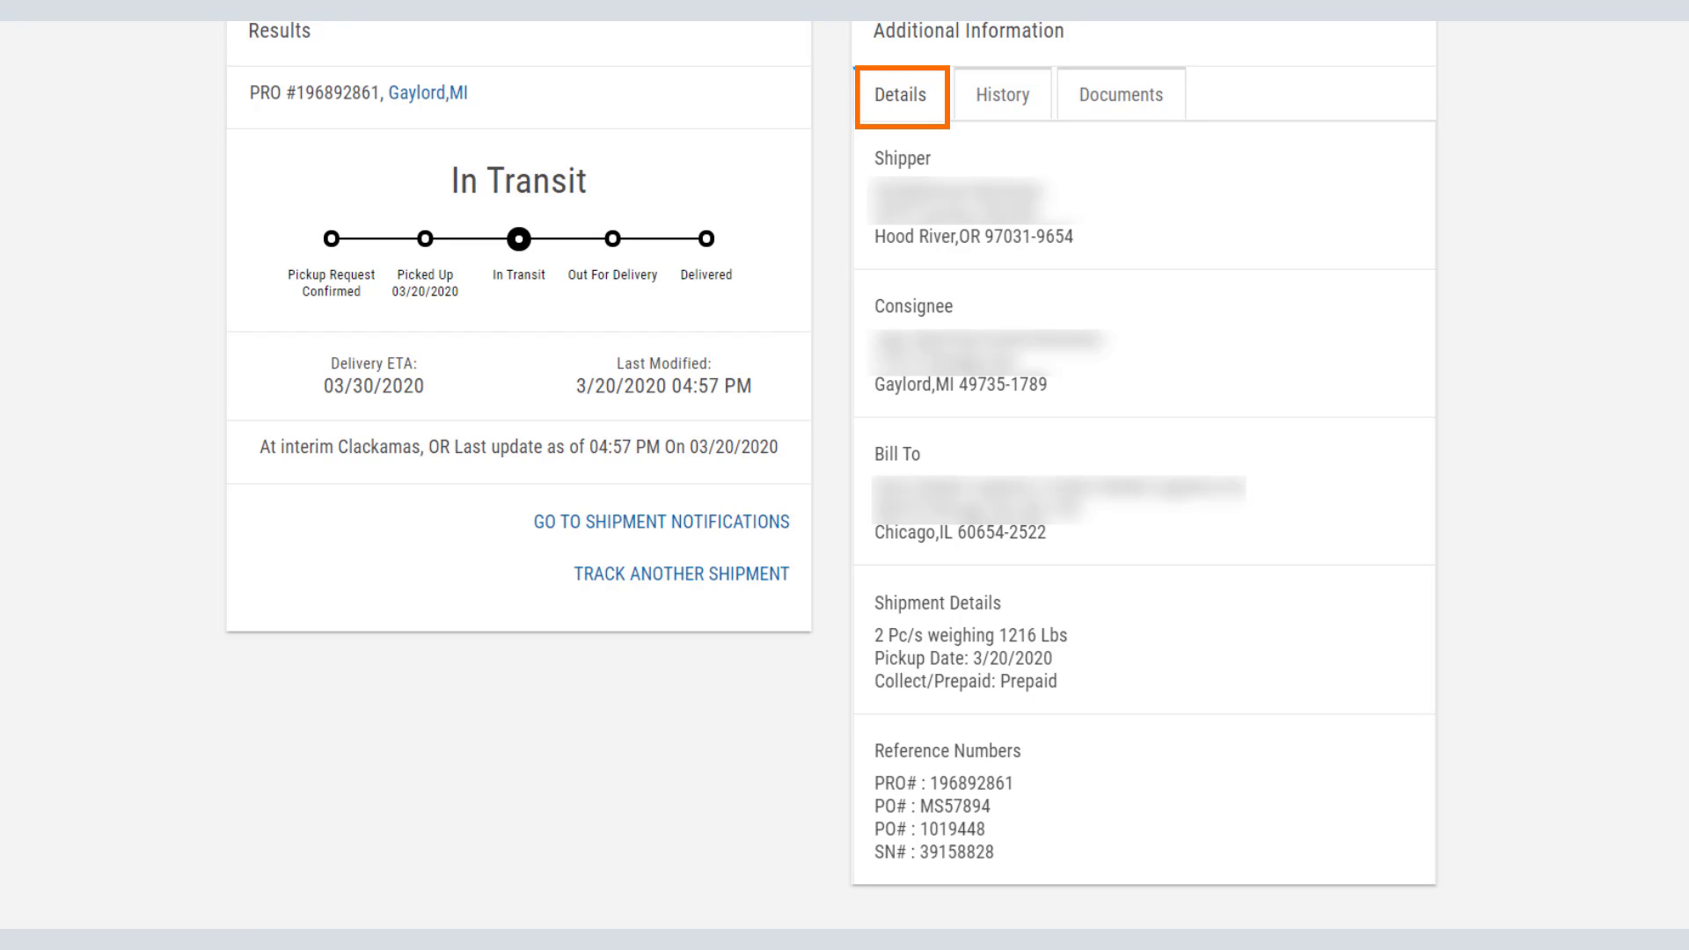
left_click(1001, 94)
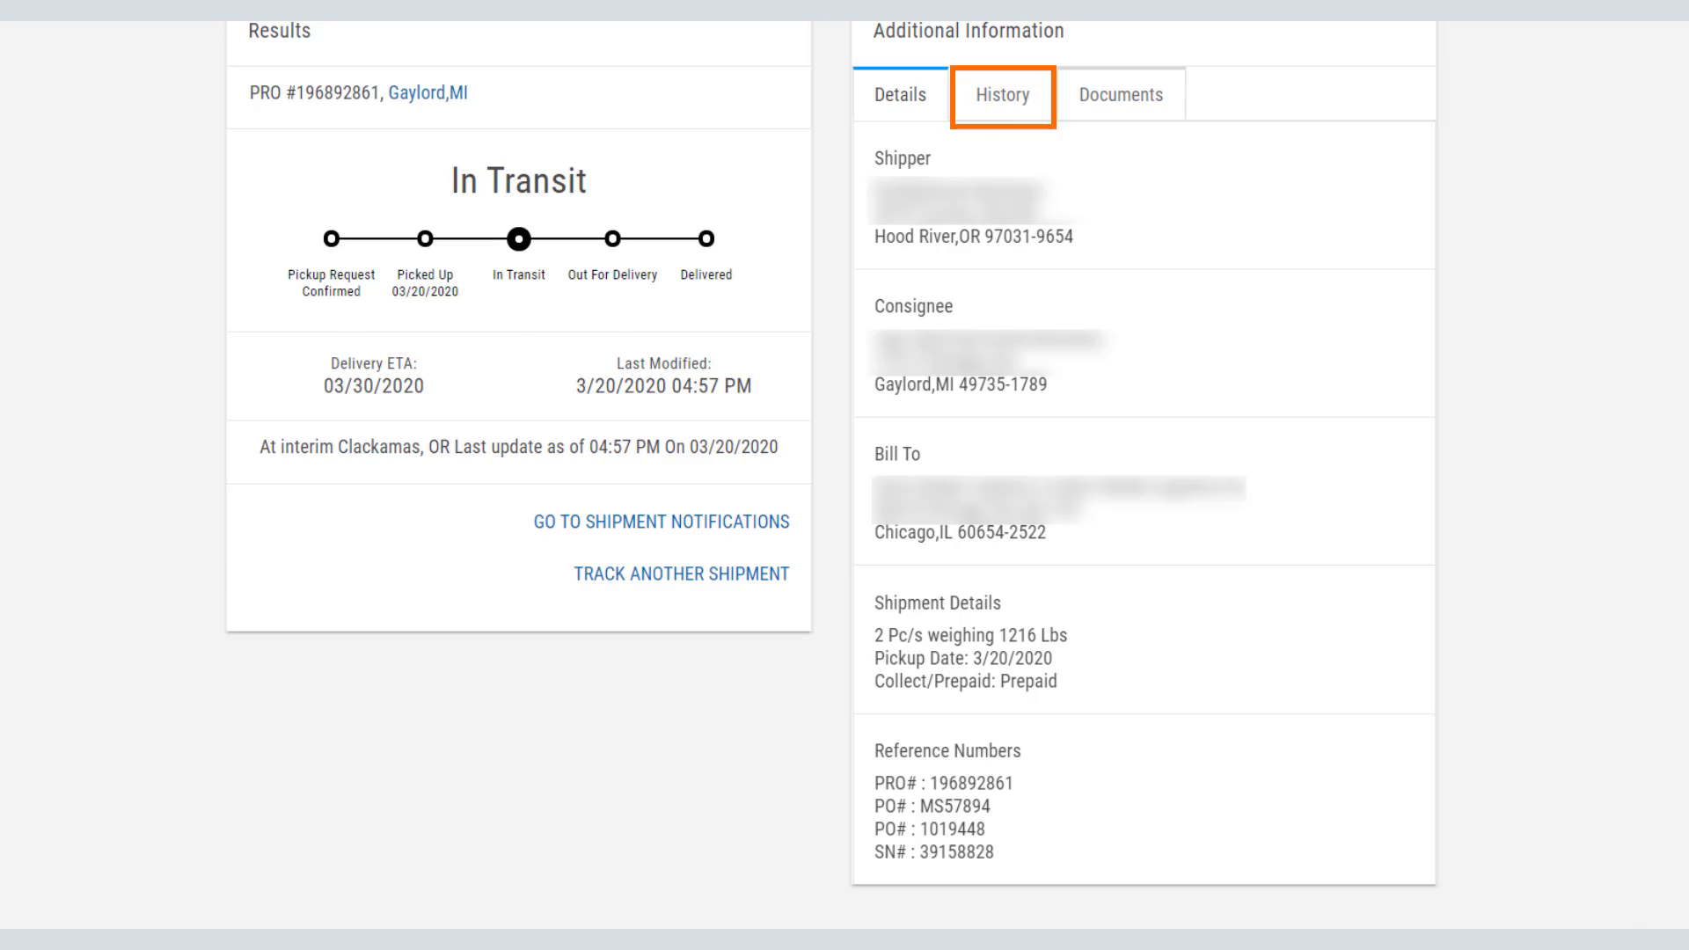
left_click(1001, 93)
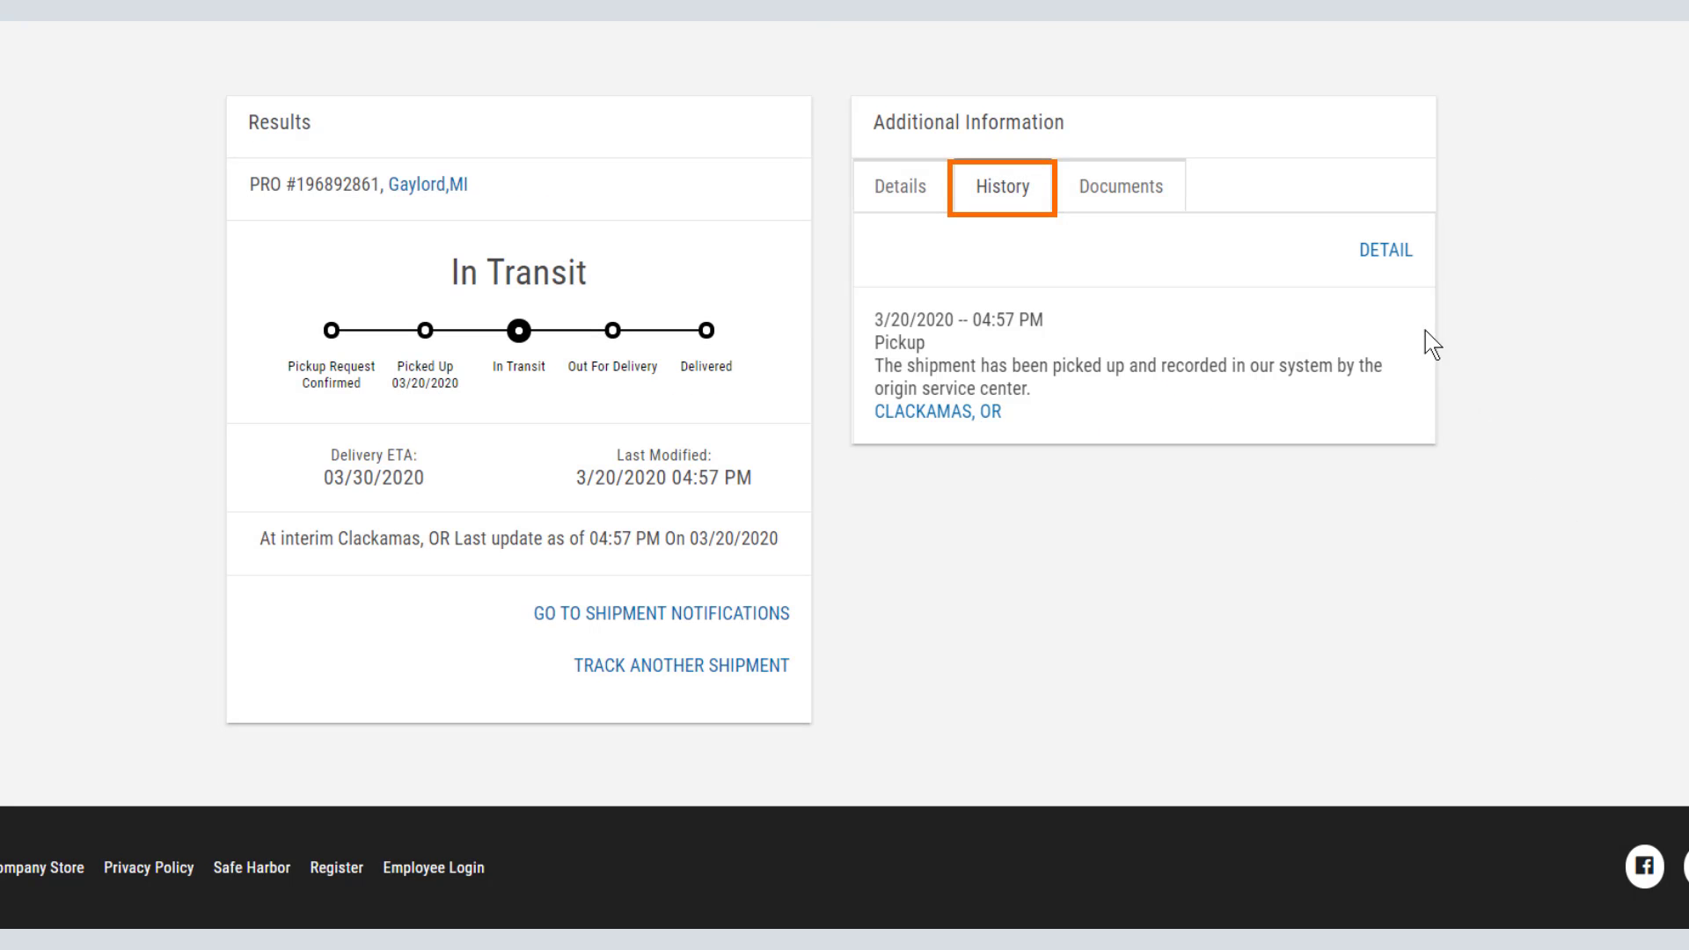
left_click(1383, 250)
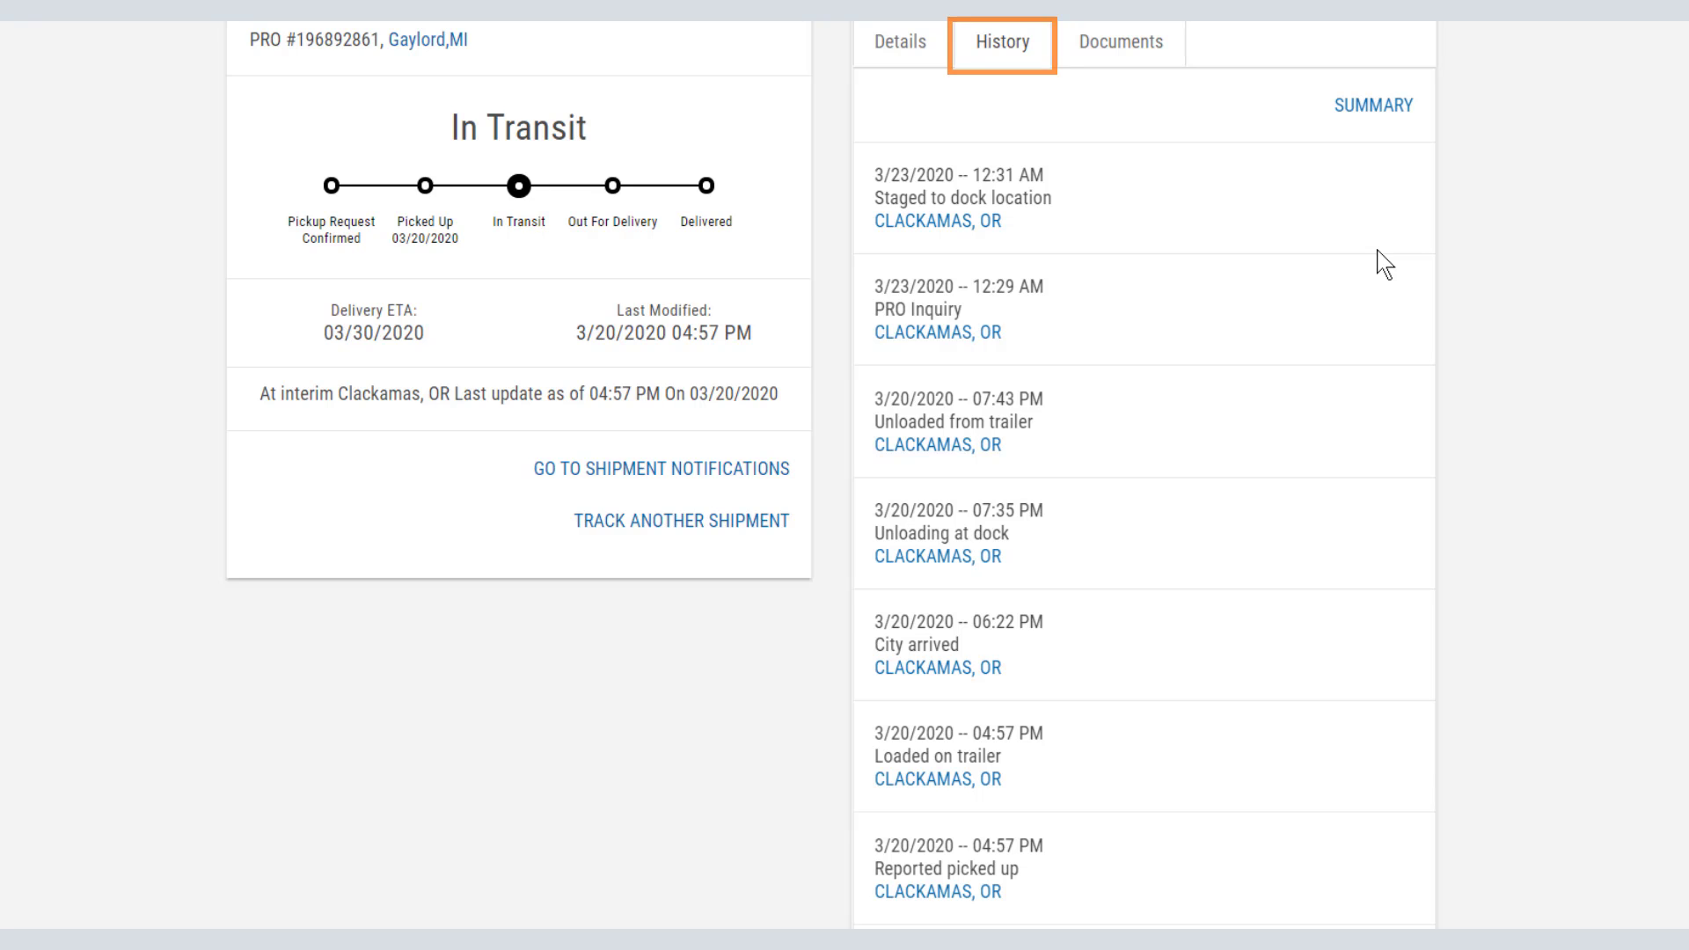
left_click(1119, 43)
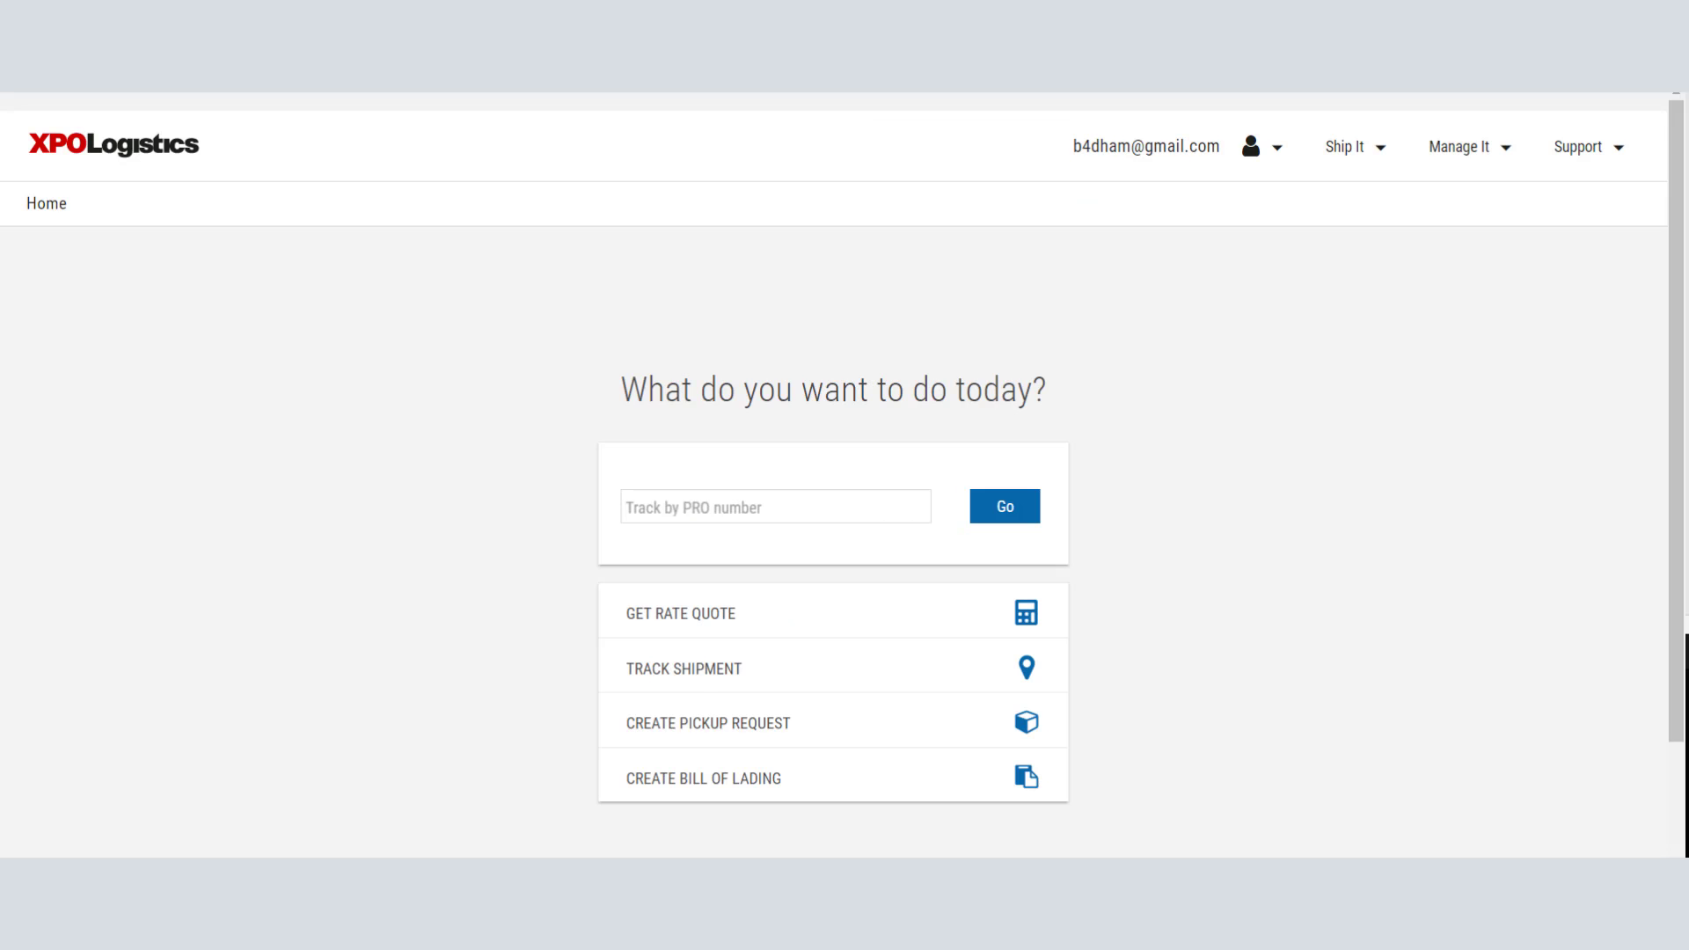
mouse_move(699, 669)
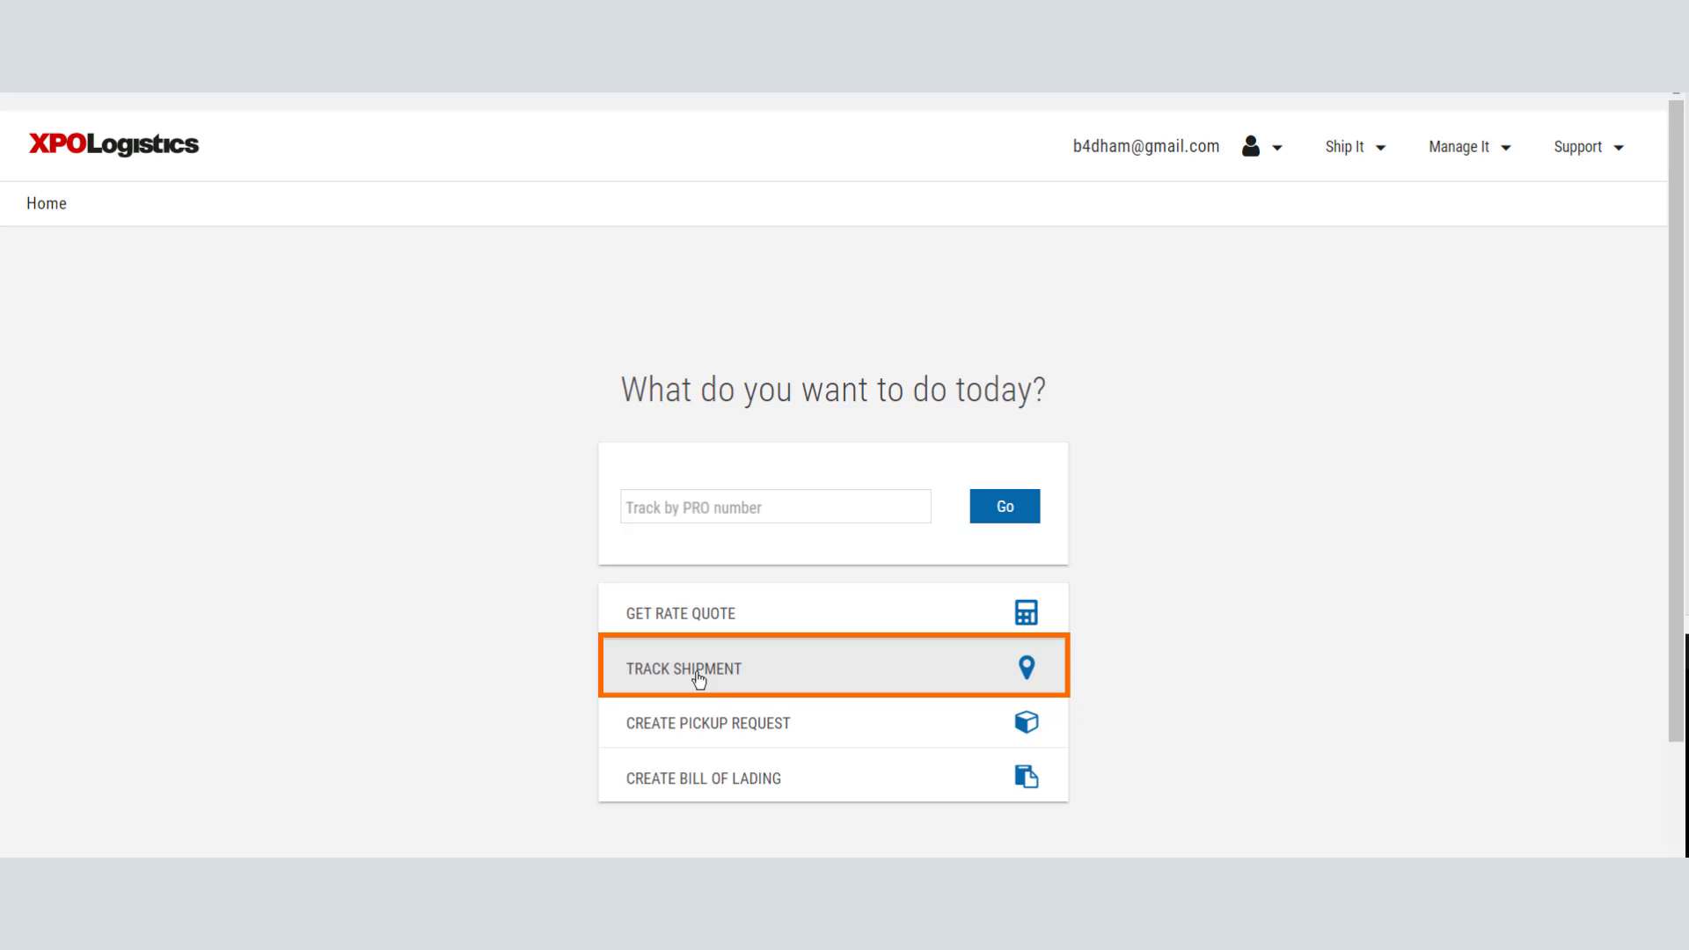
Step: Go to the Track Shipment page that accepts up to 35 tracking numbers
left_click(683, 669)
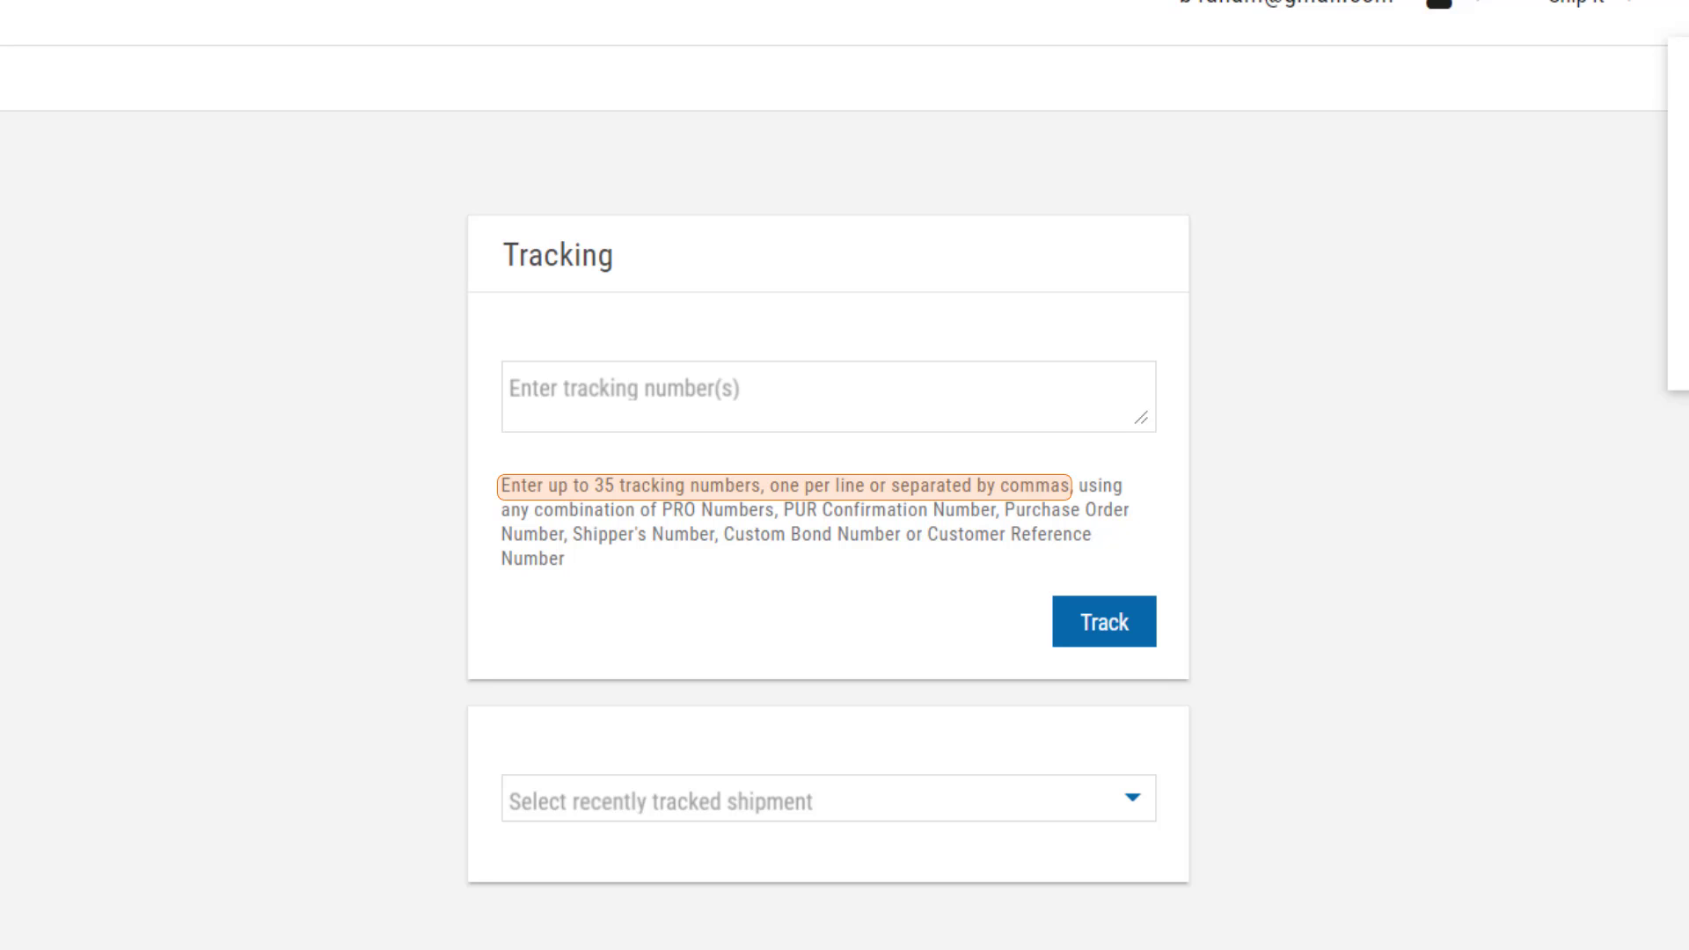
Step: Enter tracking numbers 384-892900,384-895335 comma-separated in the tracking box
type("384-892900,384-895335")
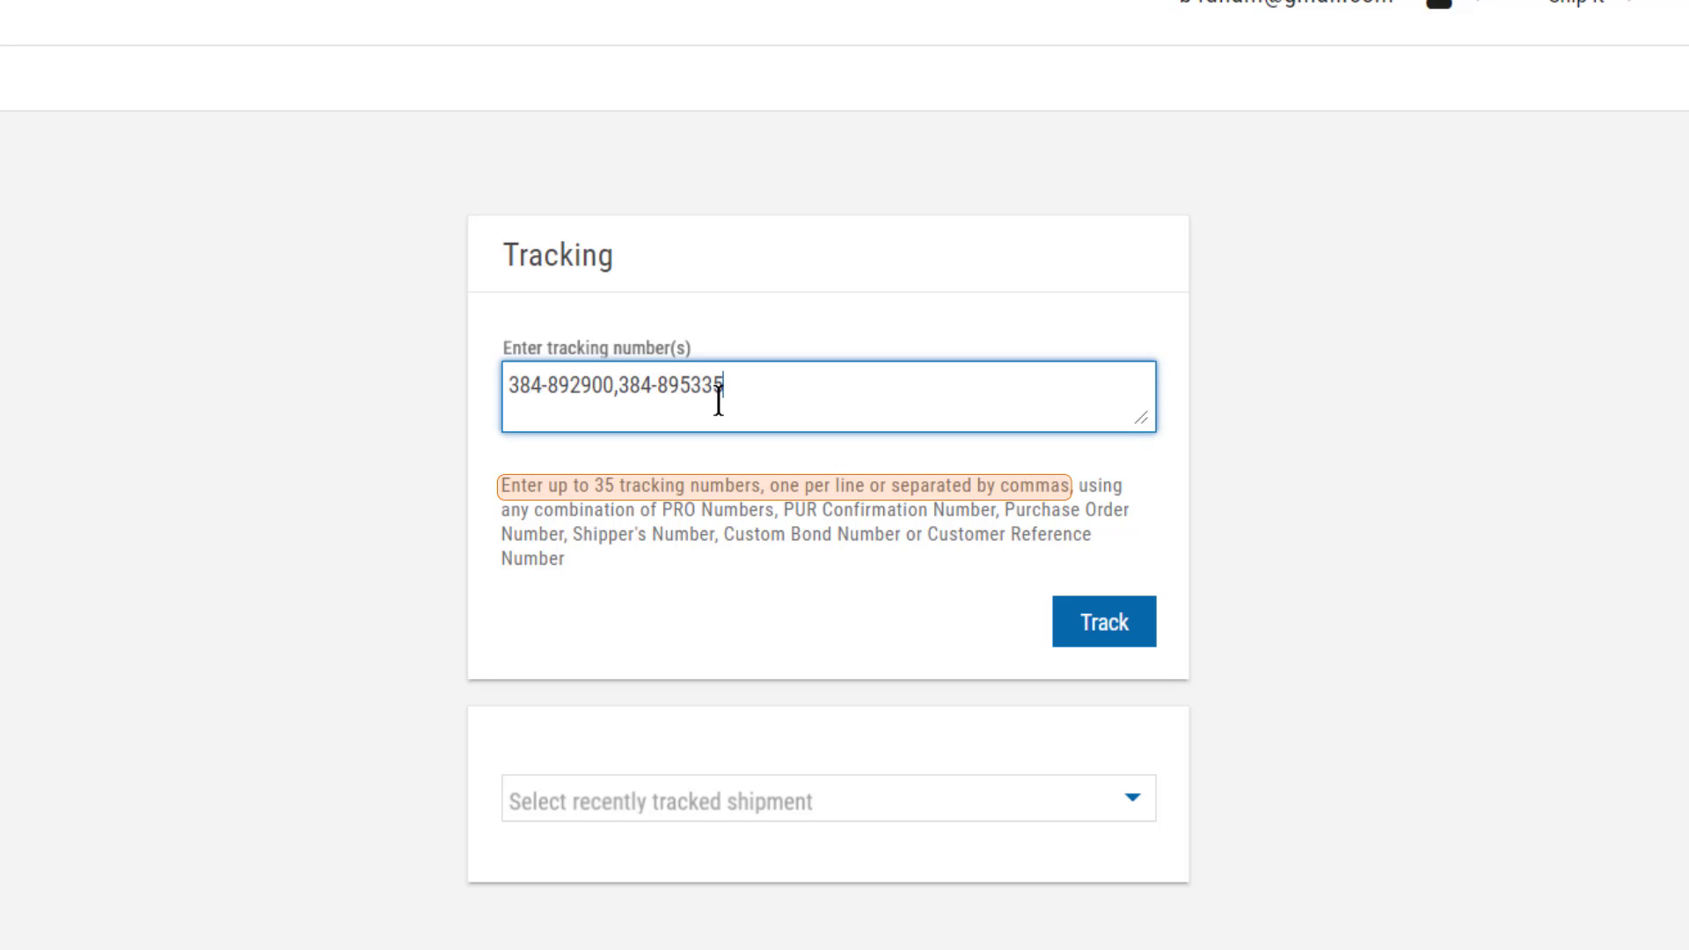
mouse_move(728, 421)
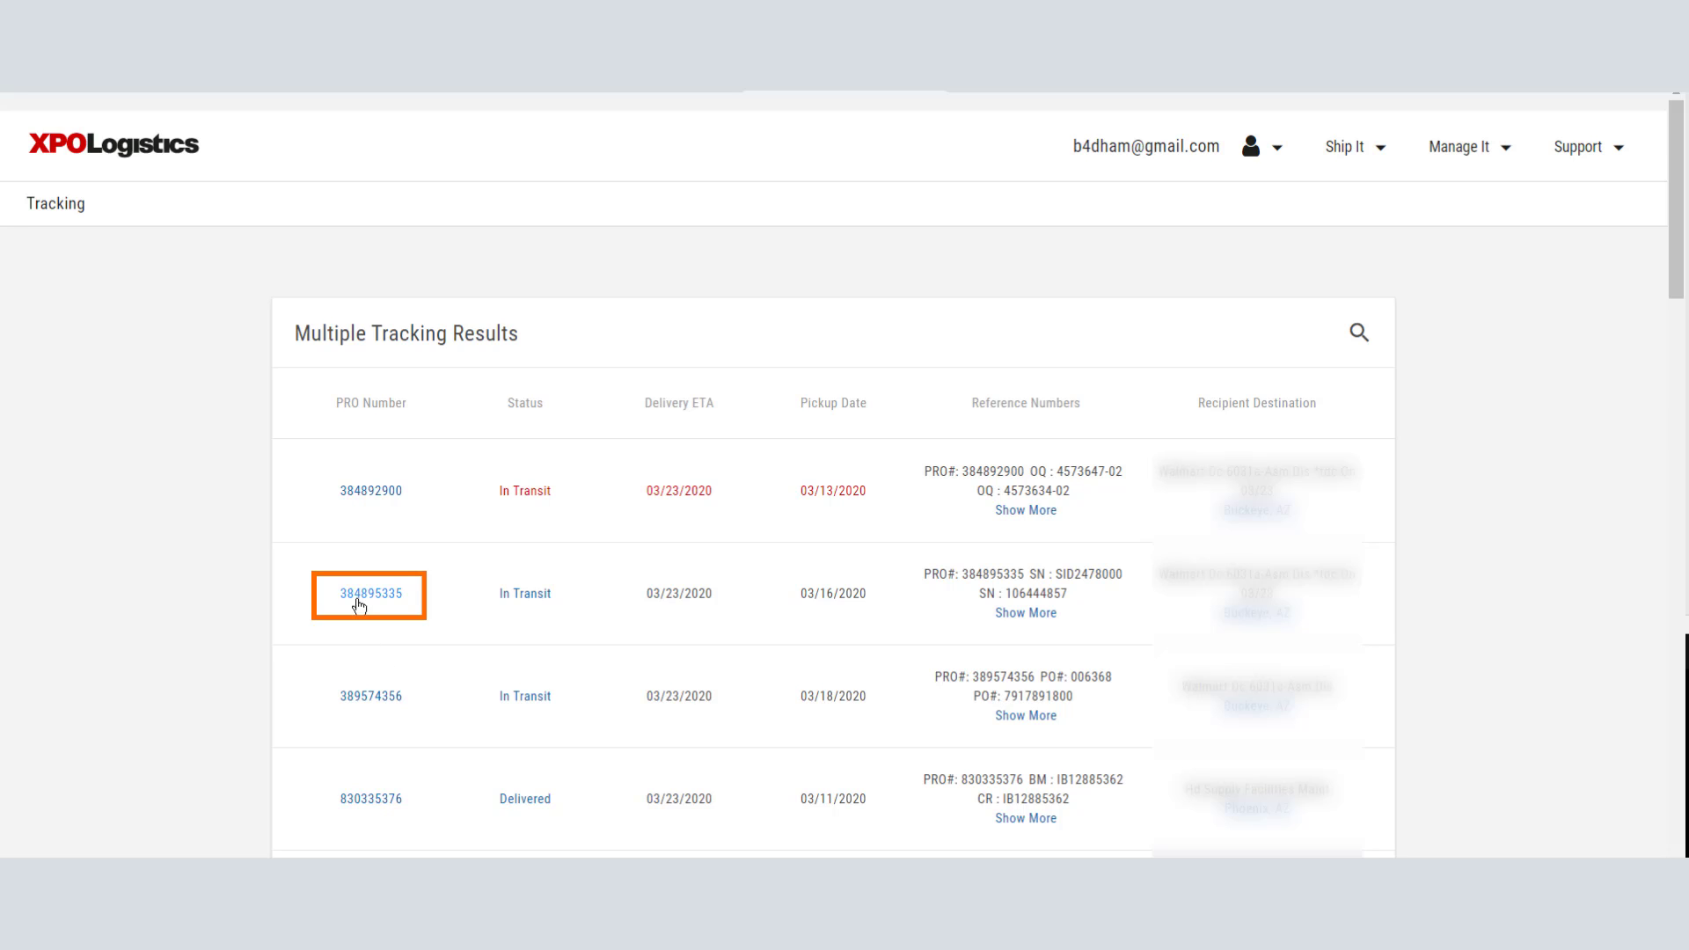
Step: Sort the Multiple Tracking Results by Delivery ETA, then reverse to descending order
left_click(369, 593)
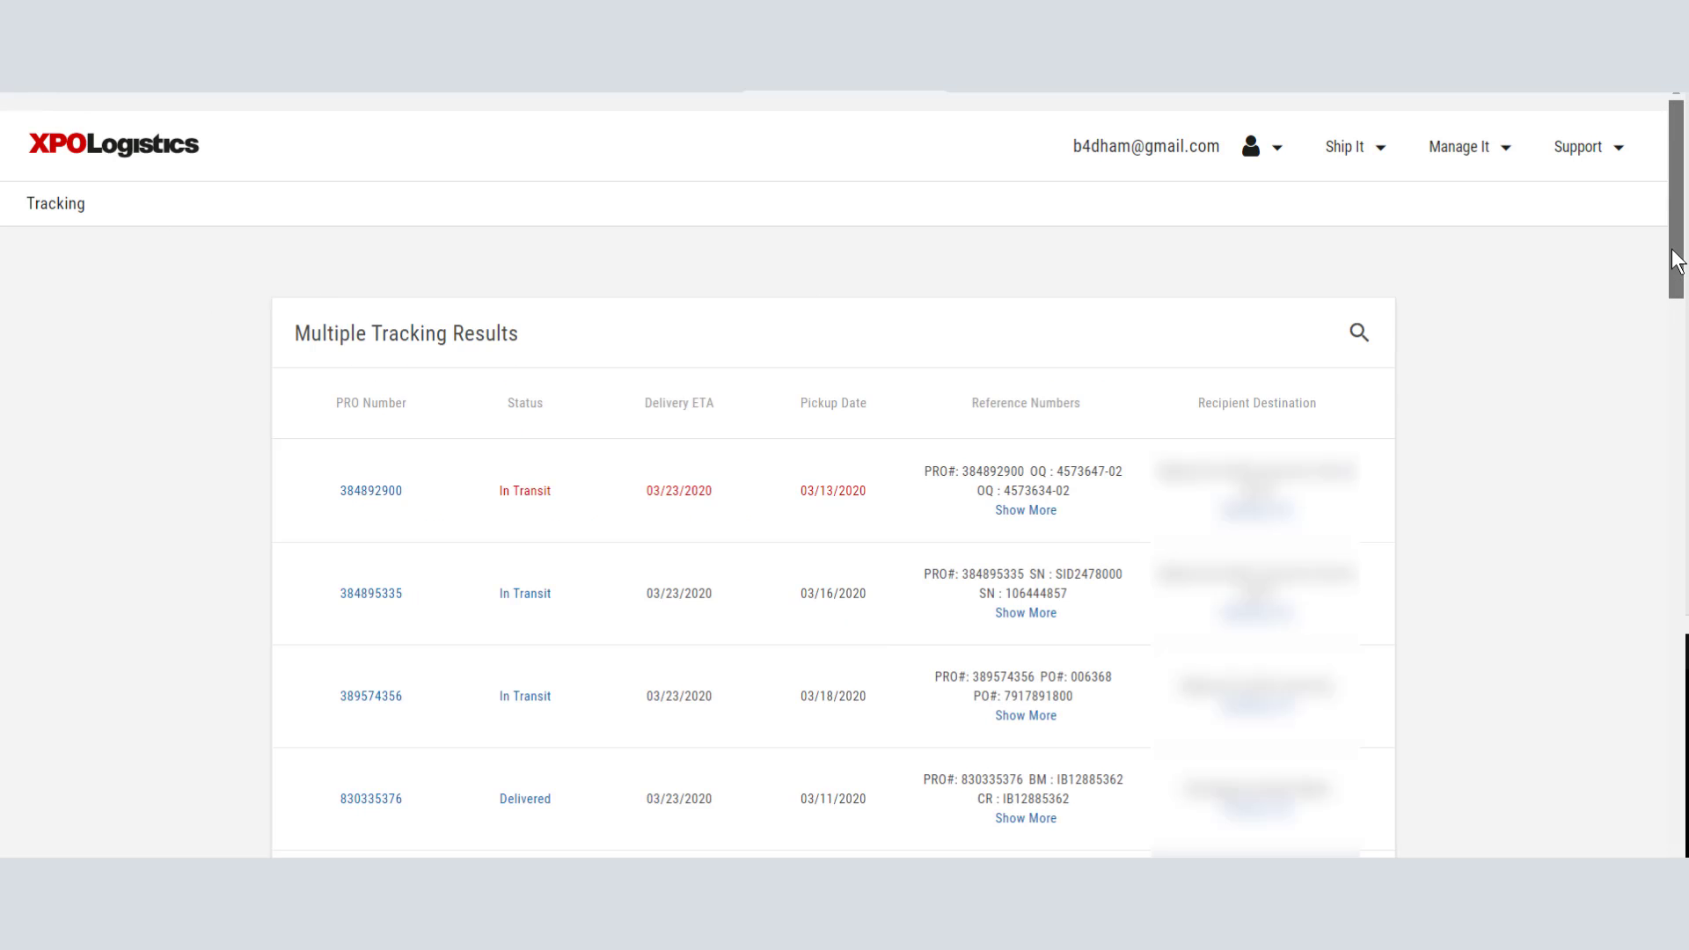
scroll("down", 3)
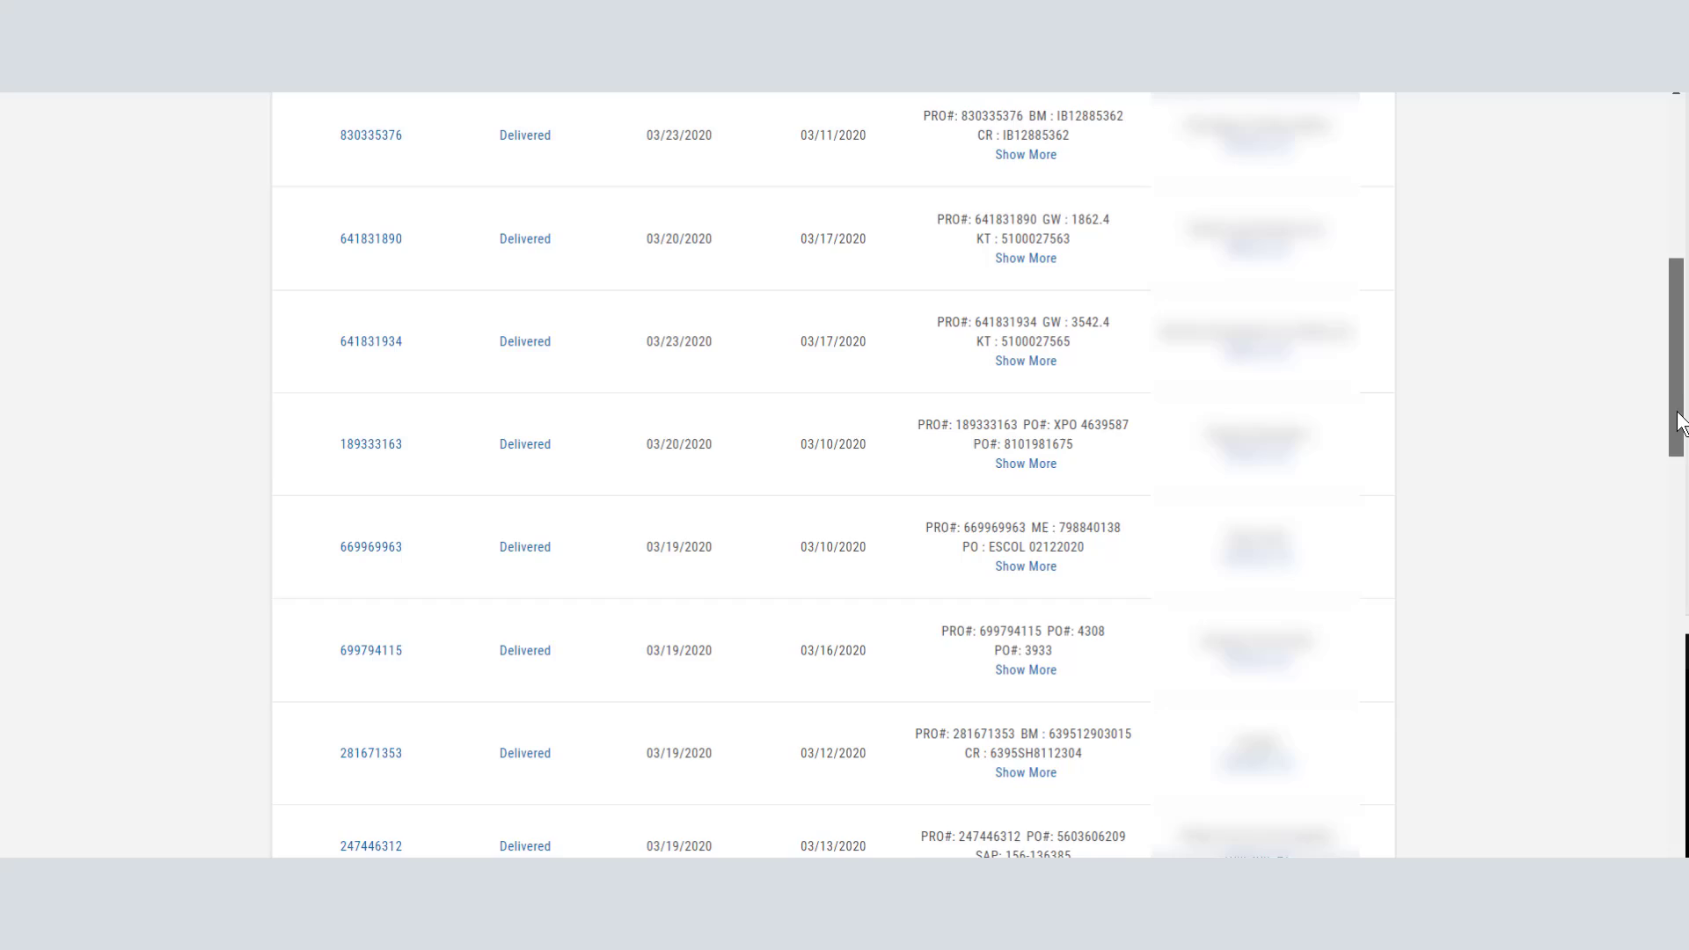
scroll("up", 3)
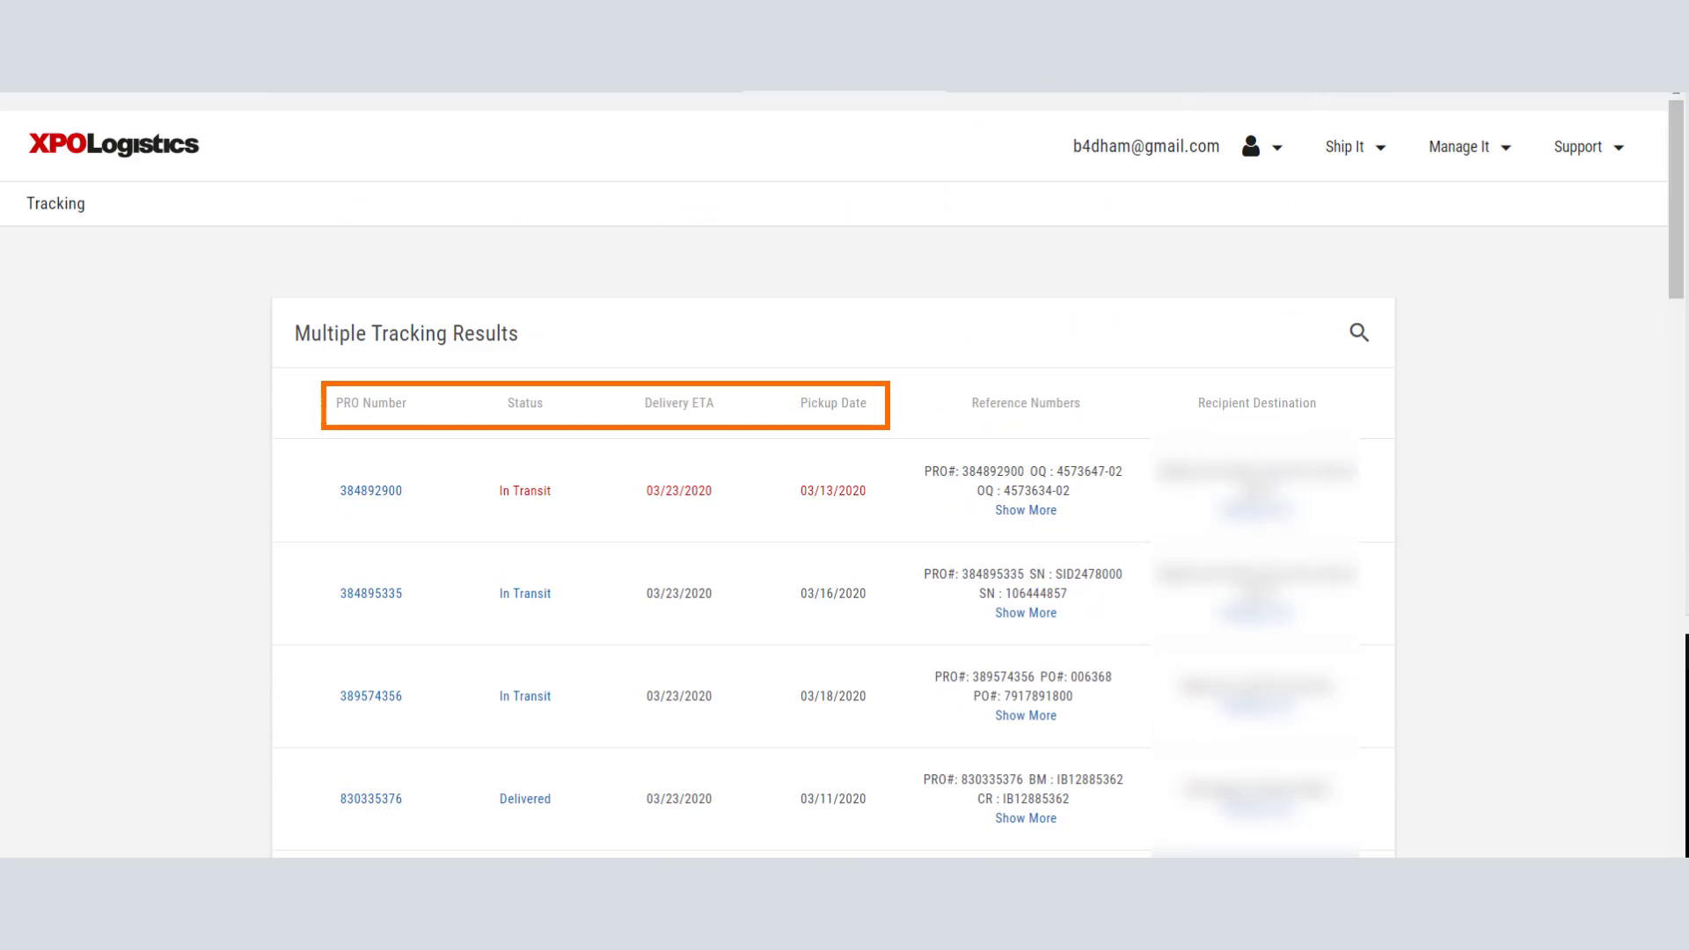
left_click(679, 403)
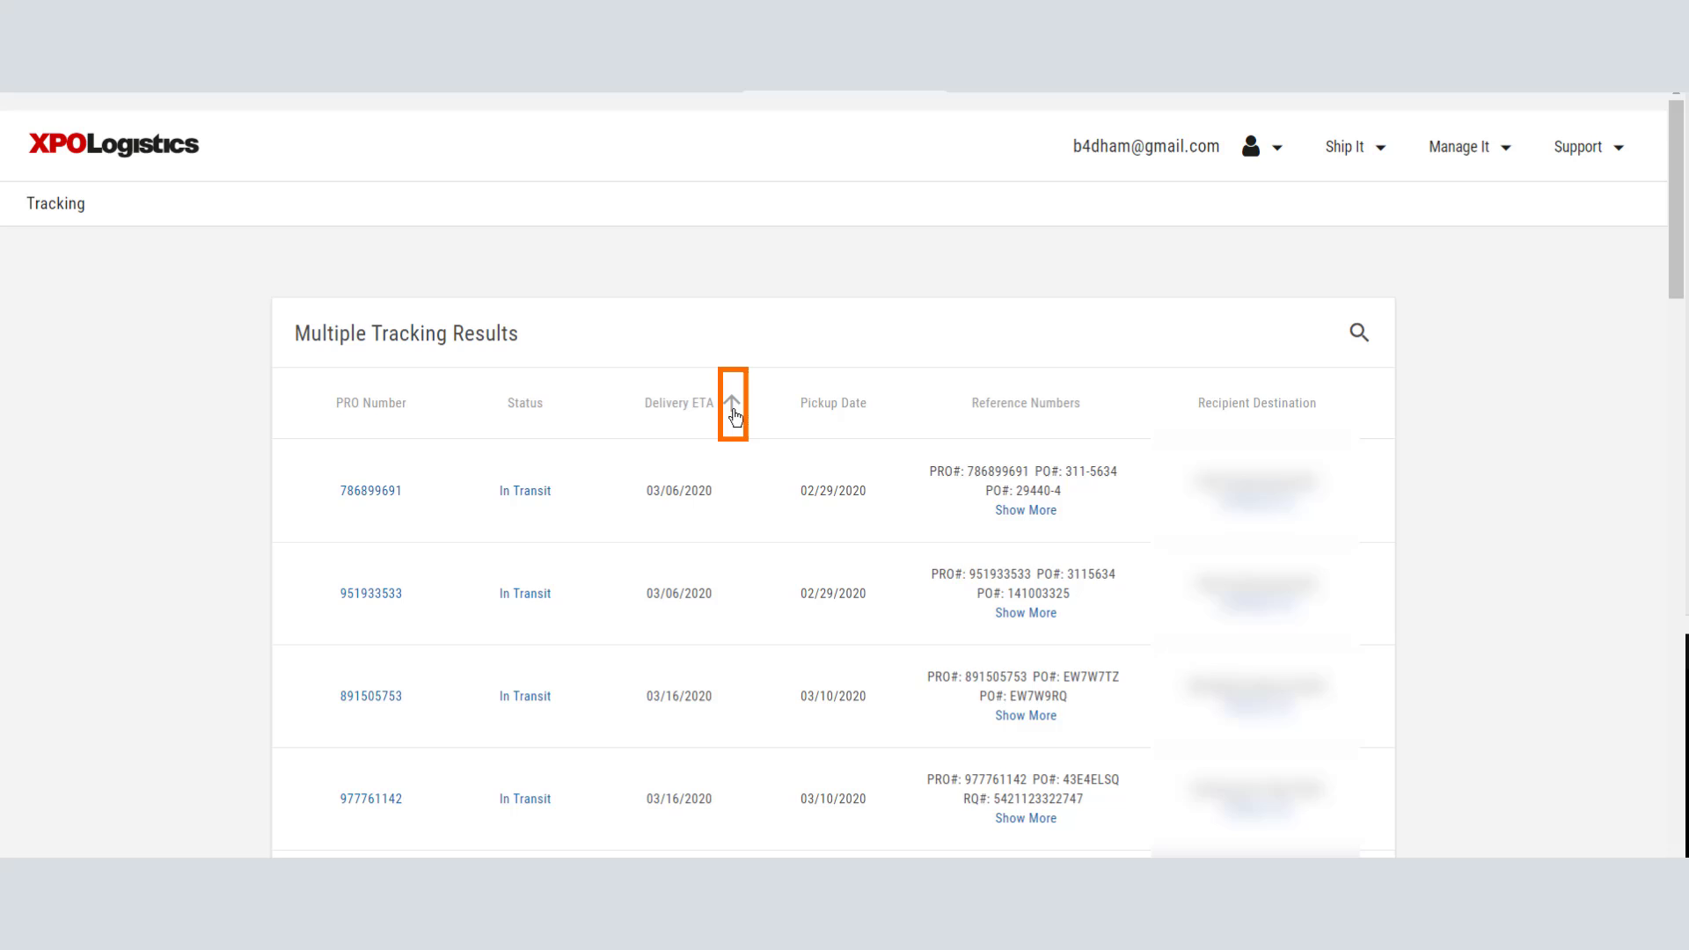
left_click(732, 403)
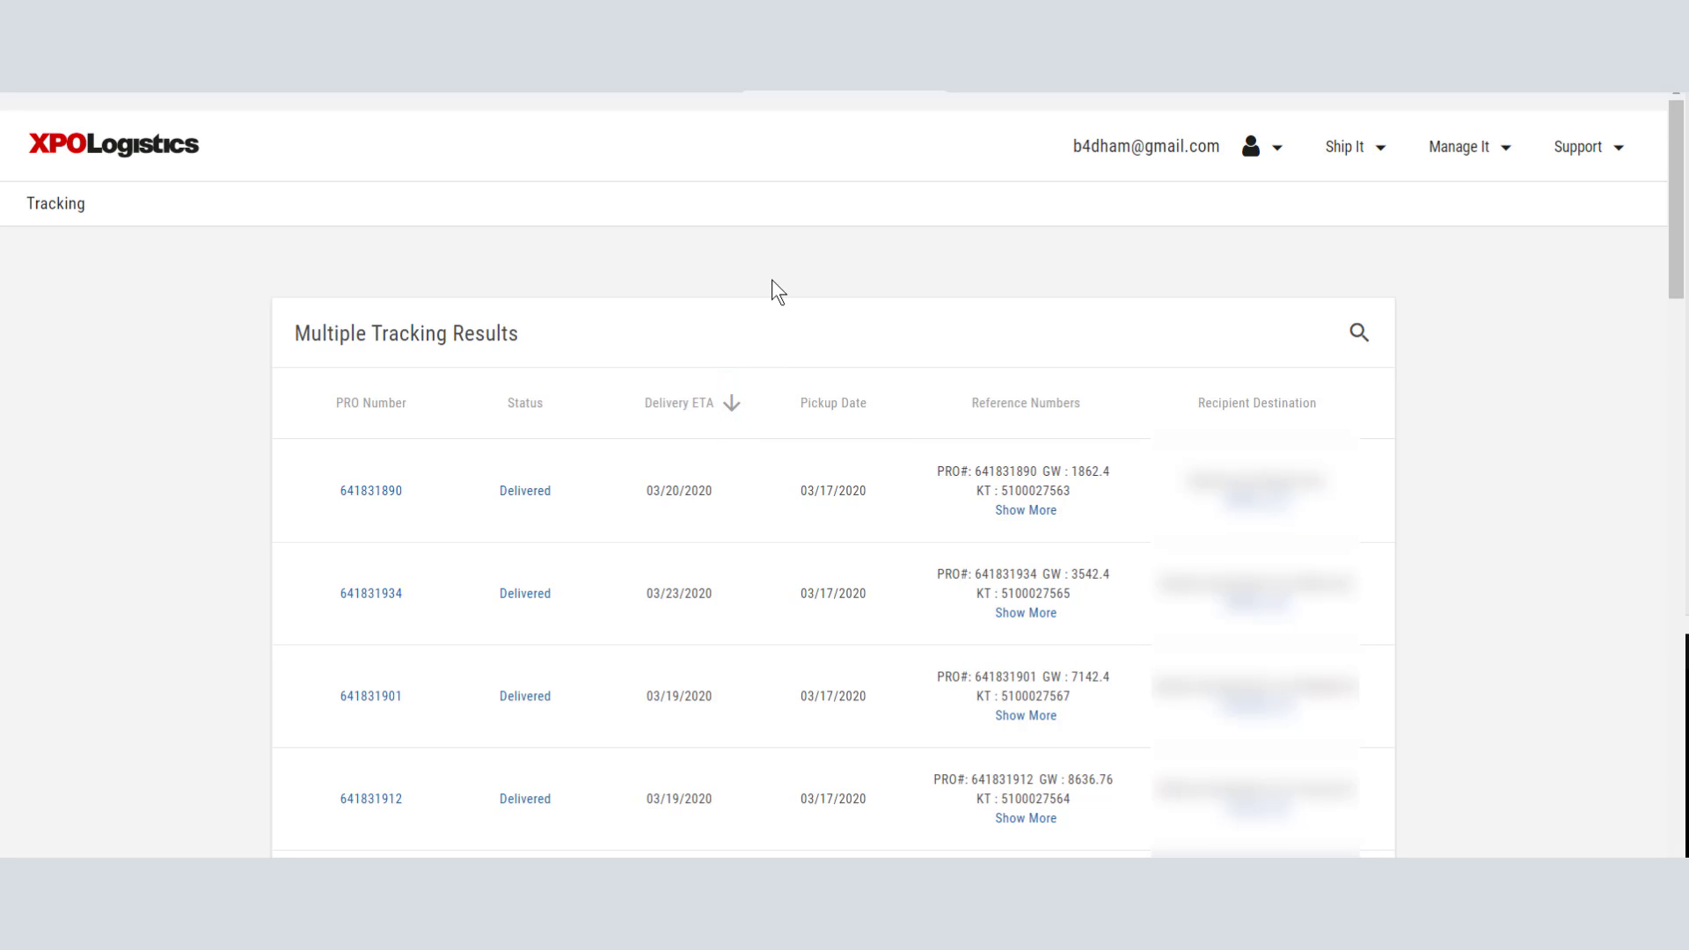
Step: Search the tracking results for 'Bob's Bikes'
left_click(1358, 333)
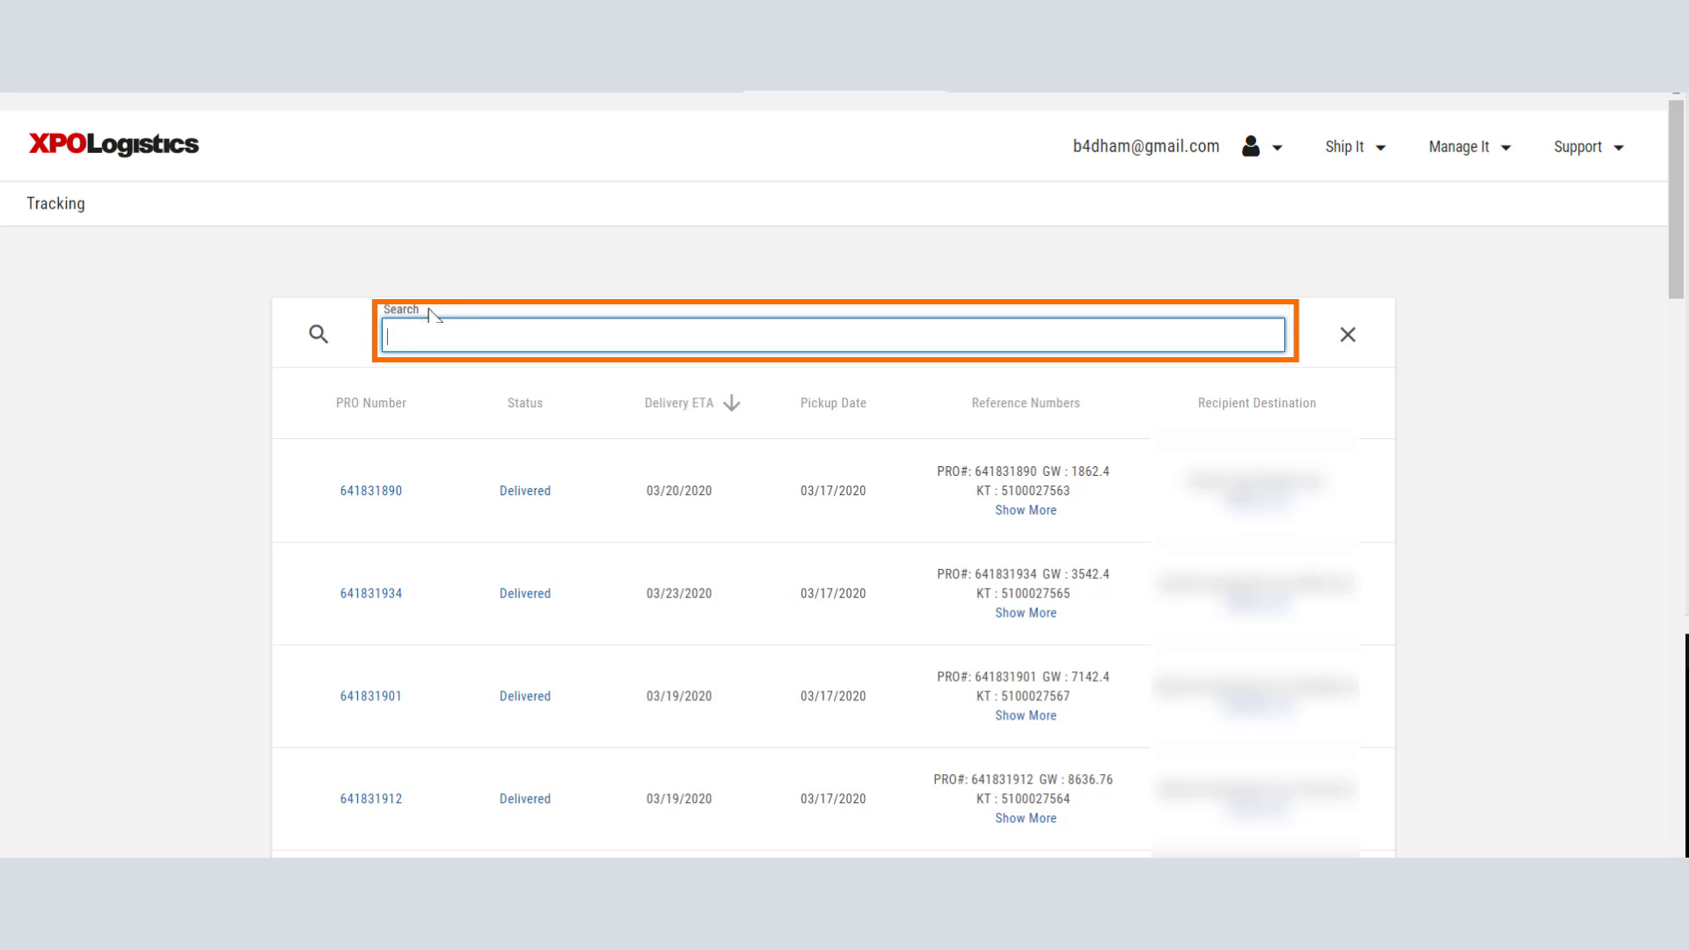
type("Bob's Bikes")
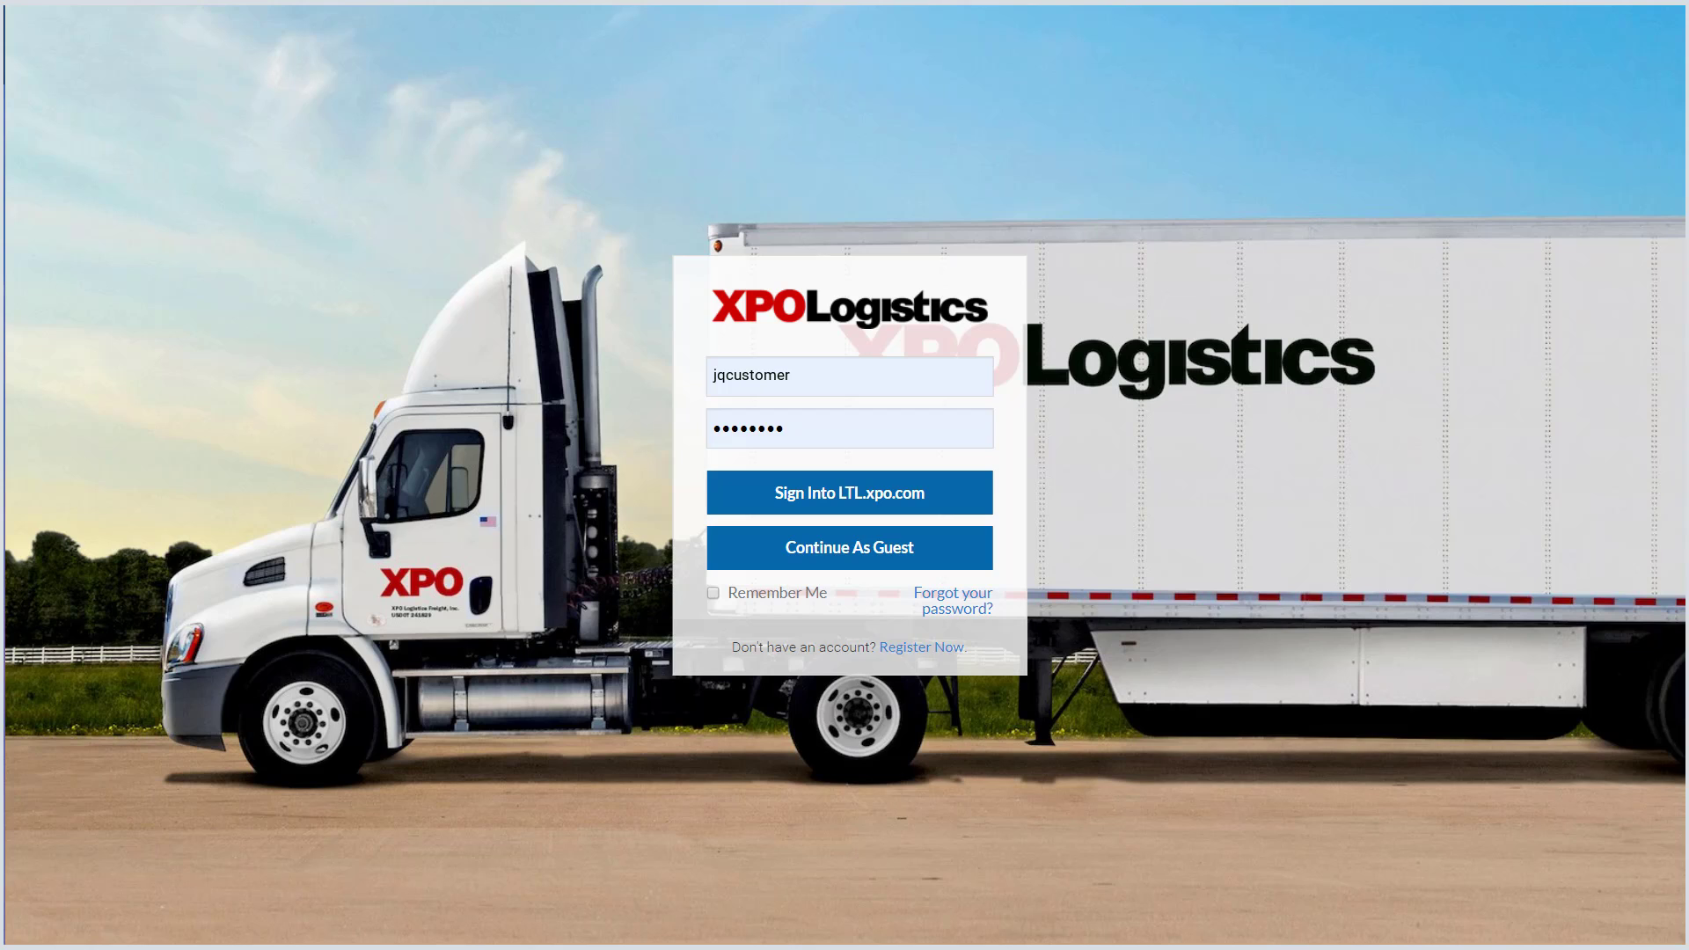
mouse_move(1102, 940)
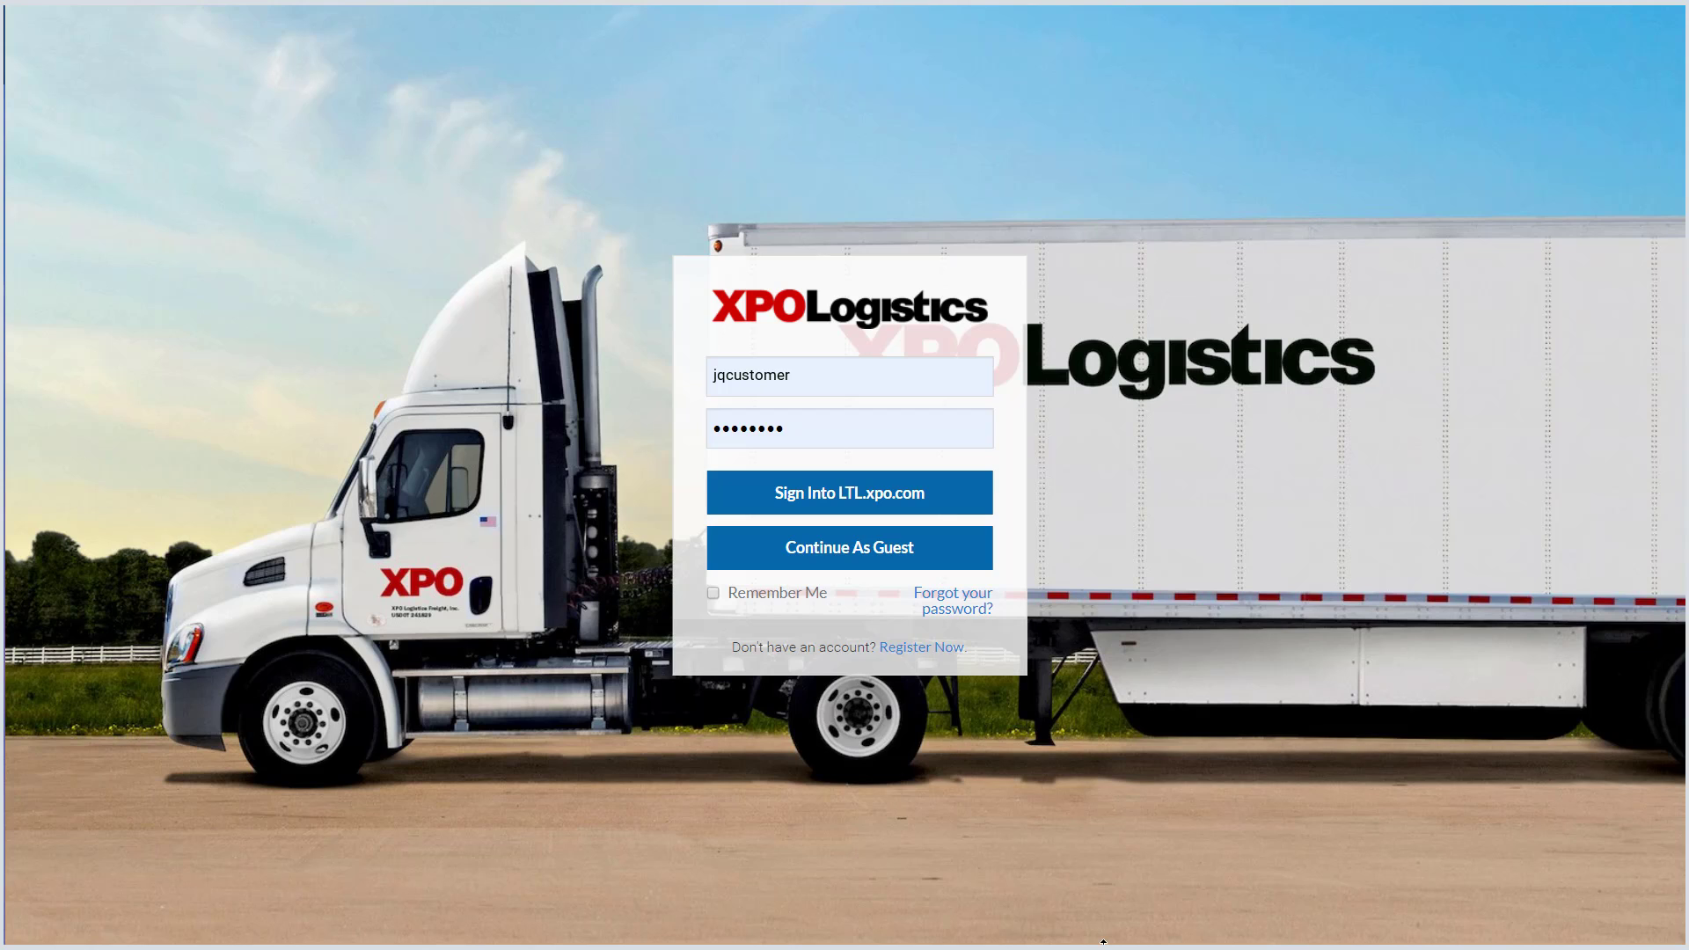